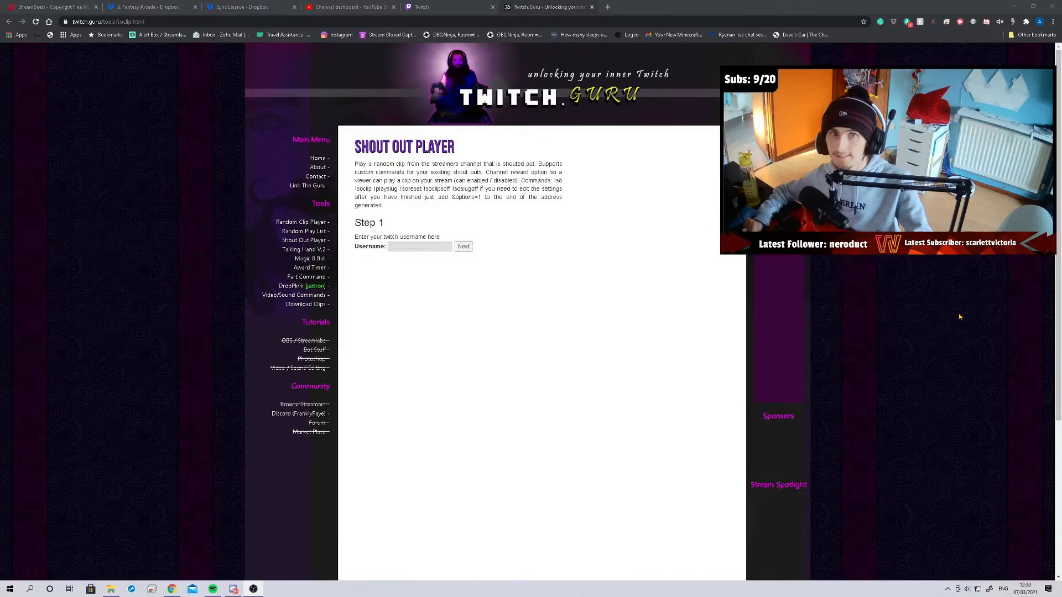
mouse_move(977, 316)
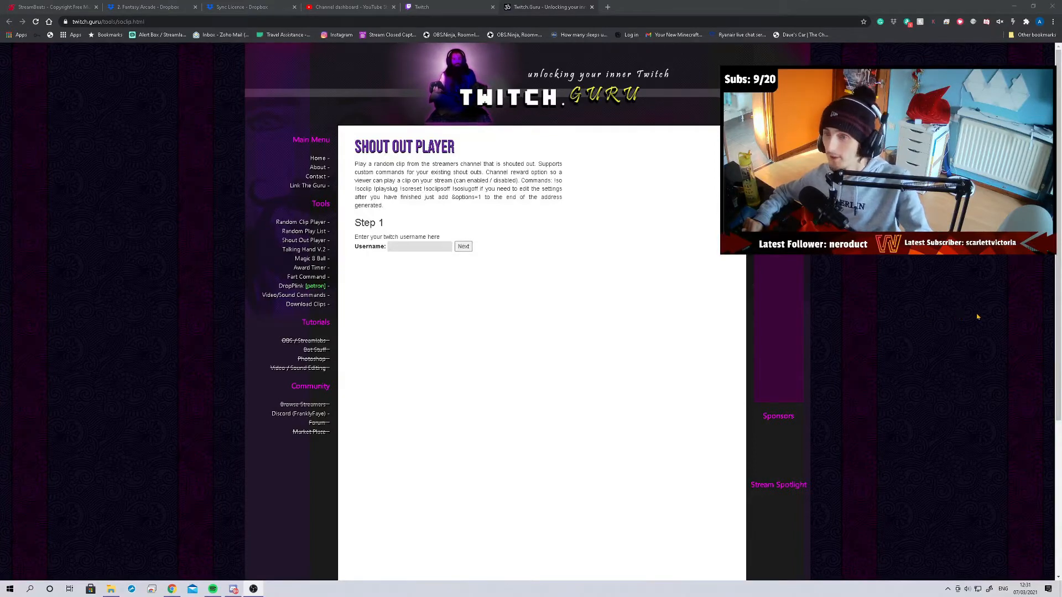
Submit the saved Twitch channel username and set the channel reward option to Off.
left_click(122, 21)
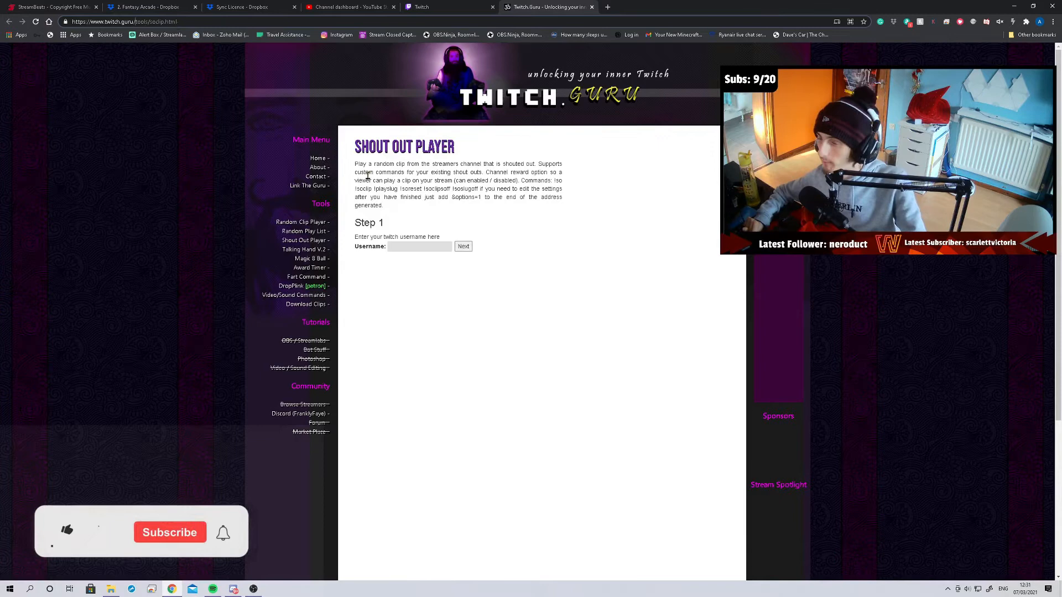
left_click(66, 532)
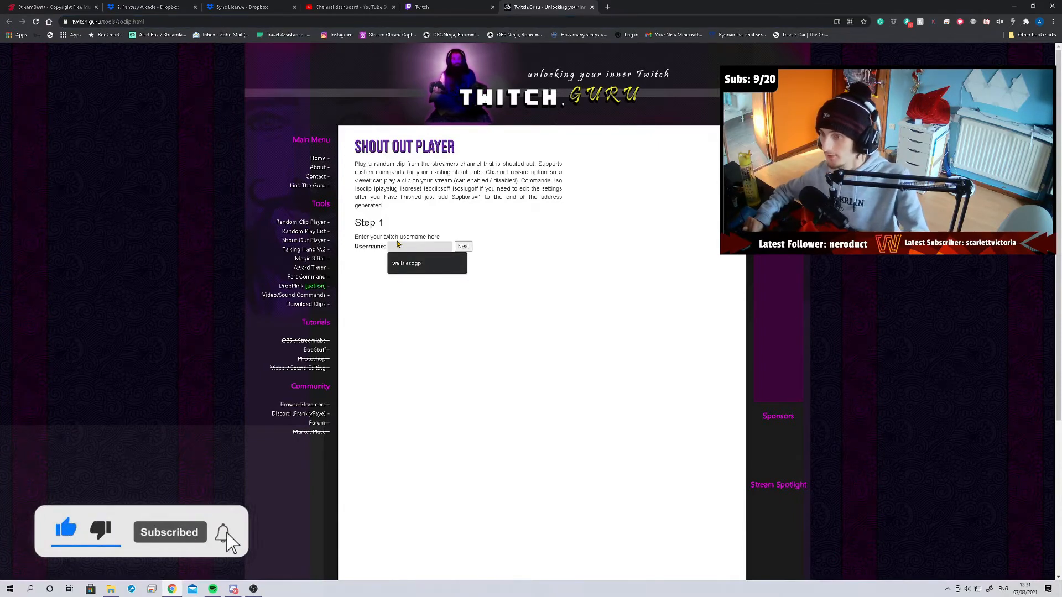
left_click(406, 264)
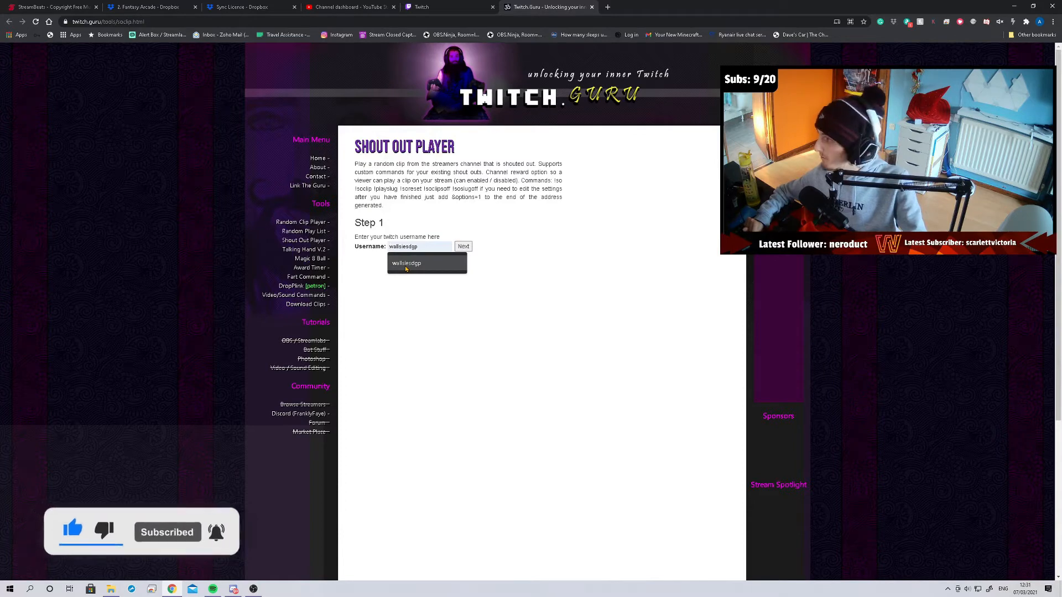
left_click(463, 245)
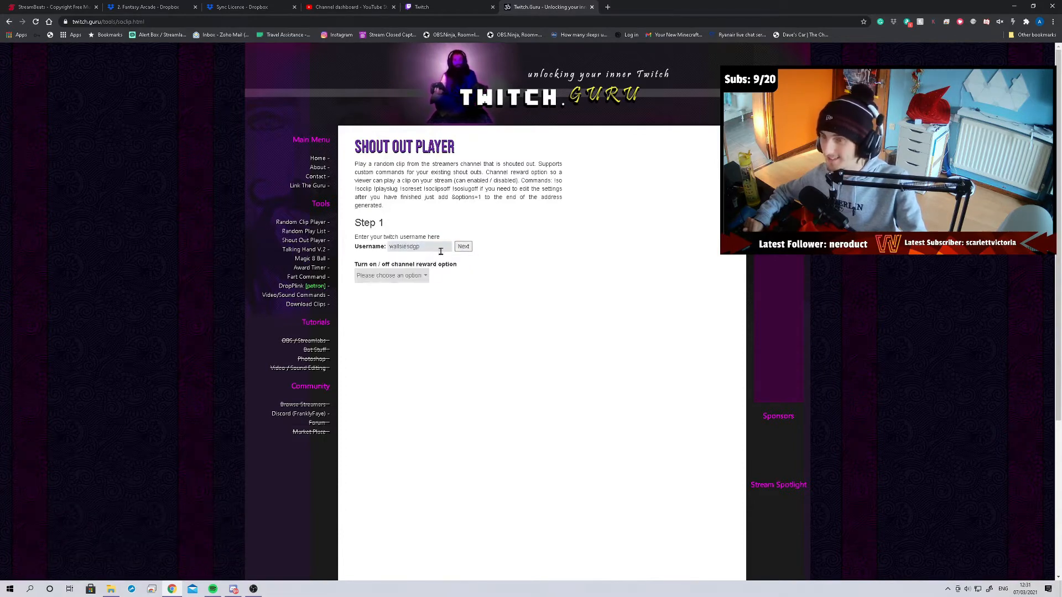
left_click(390, 275)
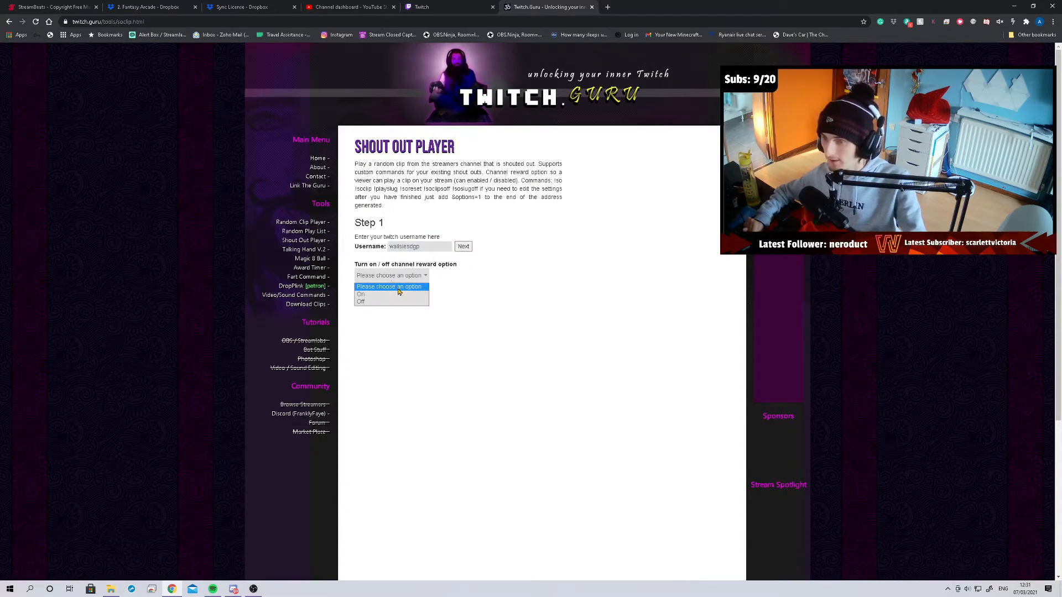
left_click(361, 301)
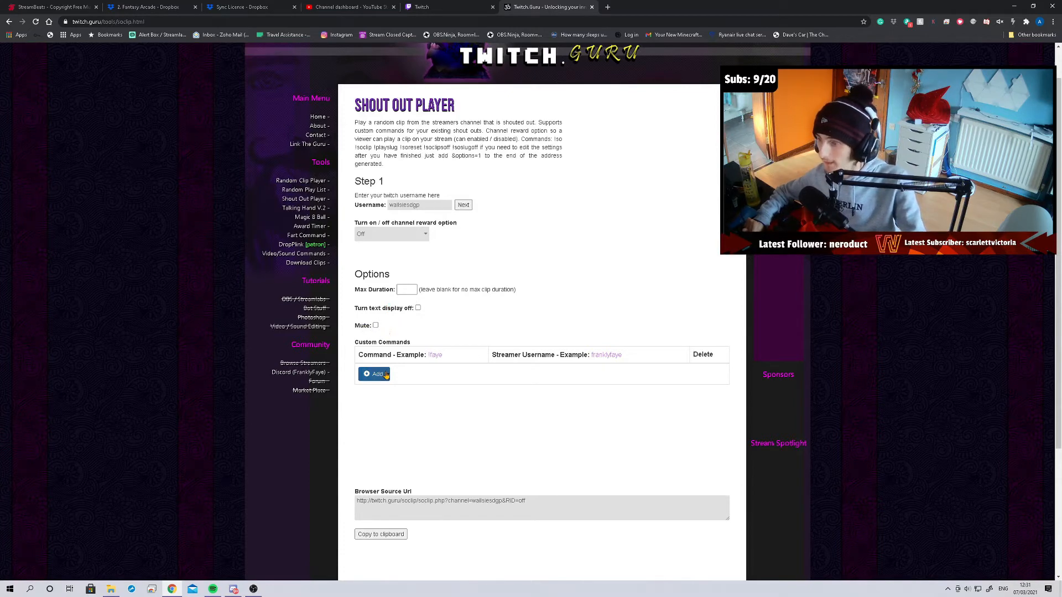
Add a custom !so shout-out command row, updating the generated browser source URL.
left_click(378, 374)
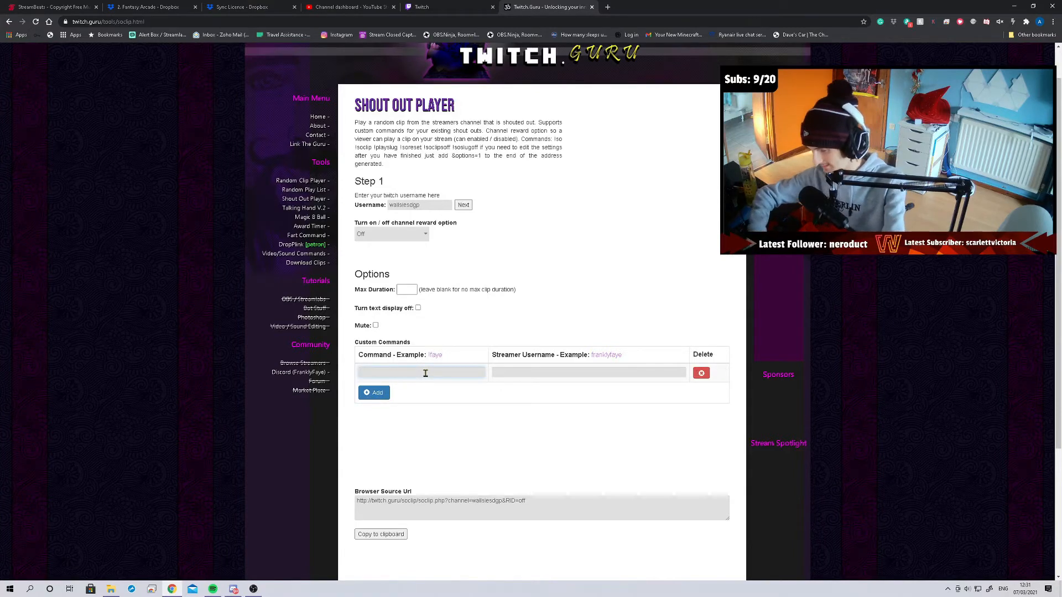
type("!")
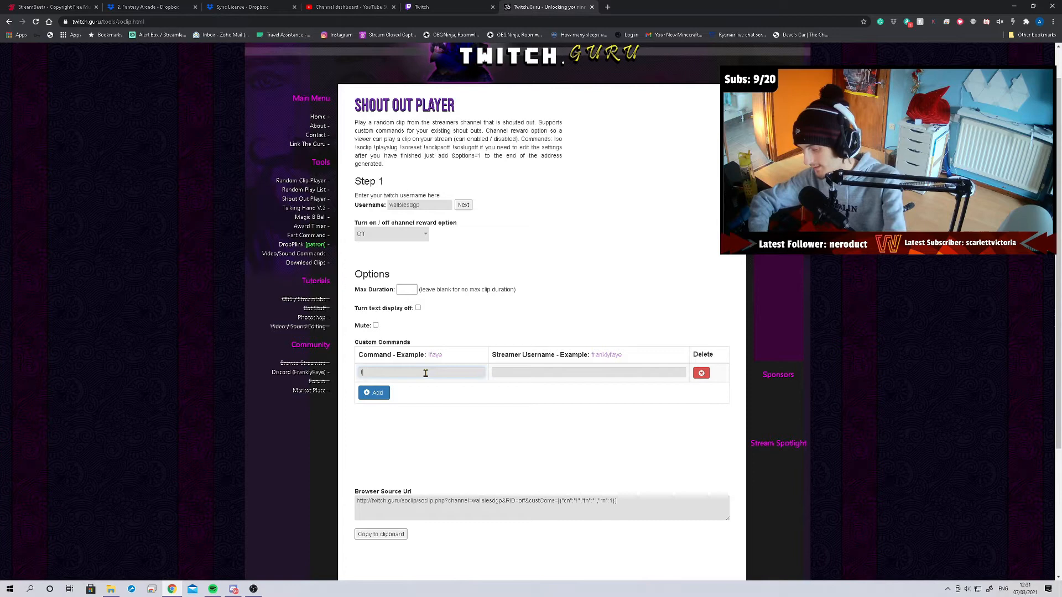
type("so")
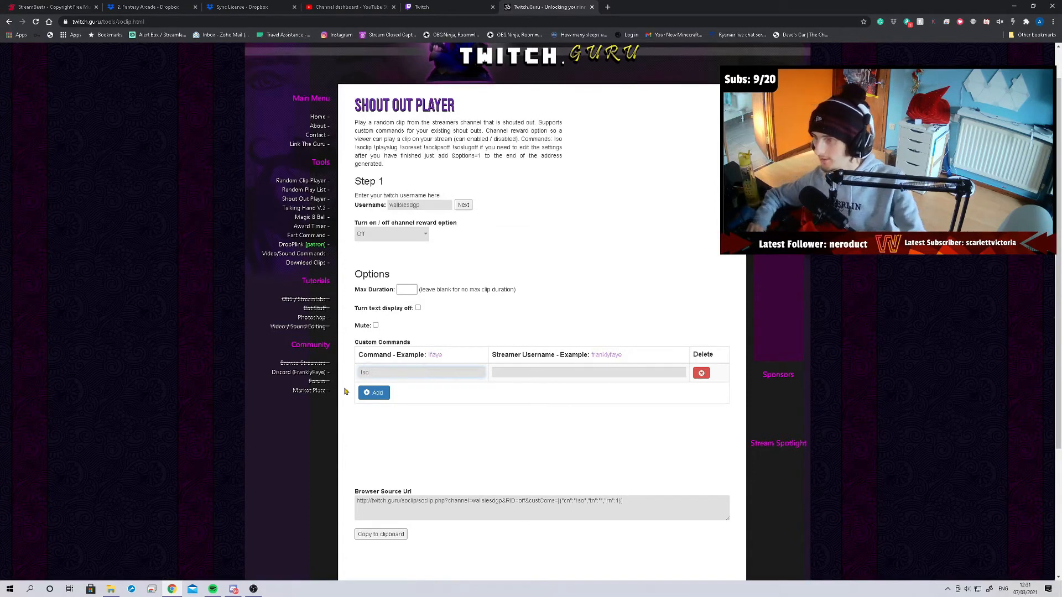
left_click(588, 372)
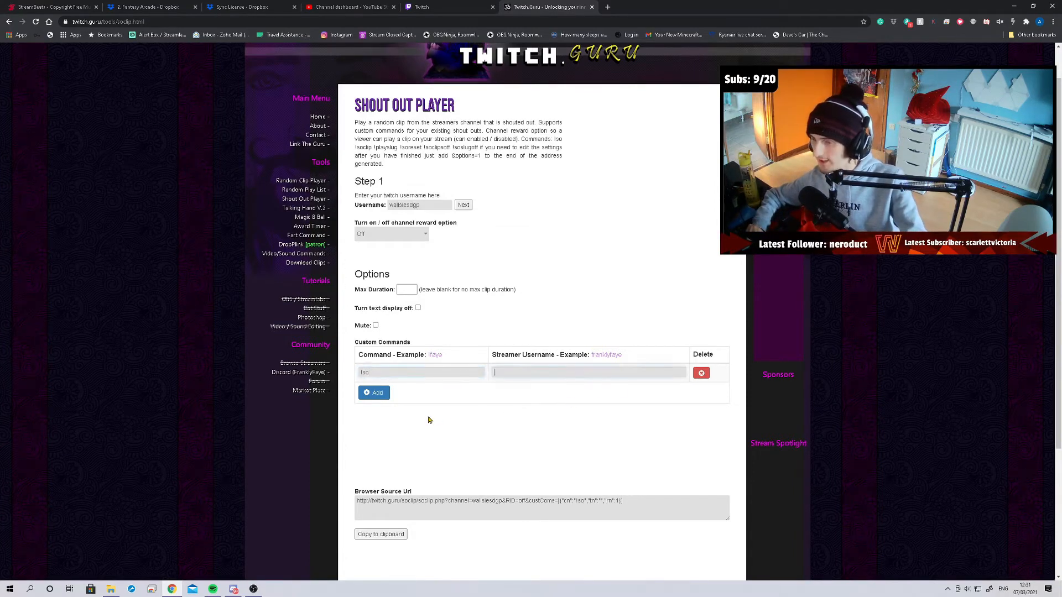
left_click(374, 393)
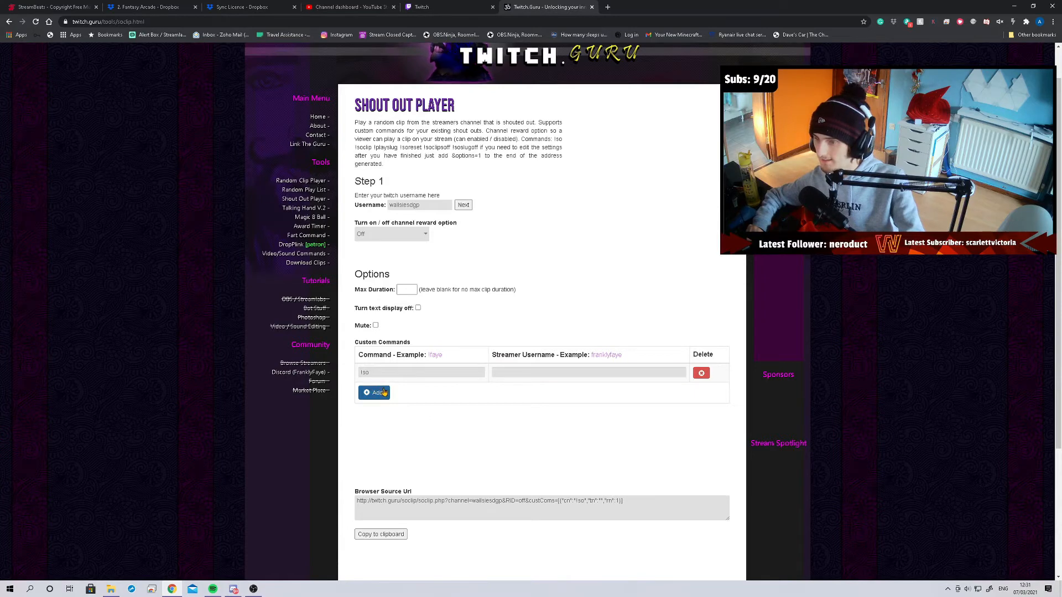
left_click(375, 392)
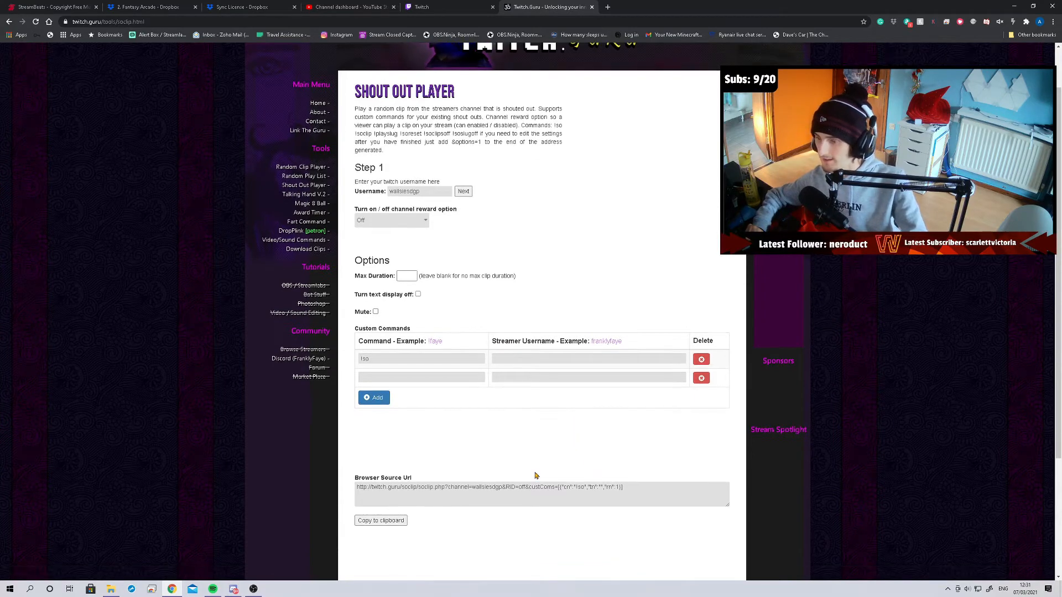
Copy the generated Shout Out Player browser source URL to the clipboard.
triple_click(488, 487)
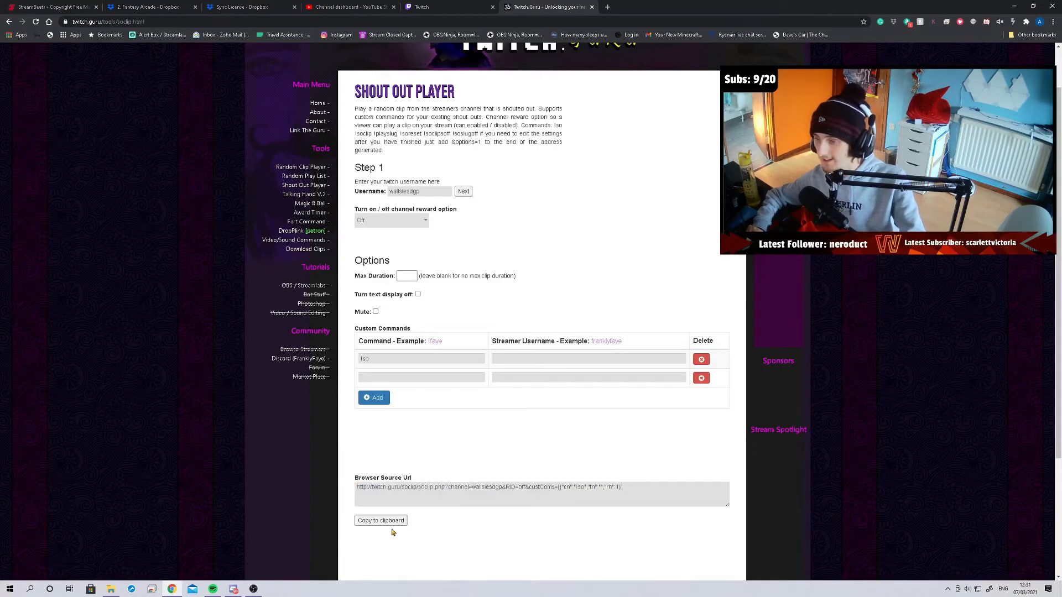
left_click(380, 520)
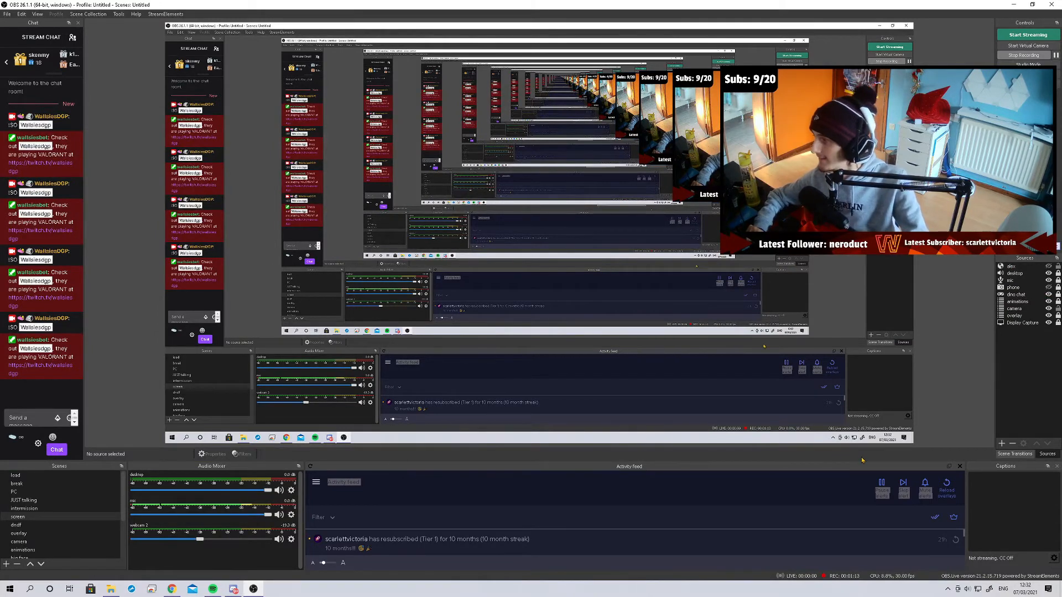
Add a new Browser source to the OBS scene, bringing up its properties.
left_click(1002, 444)
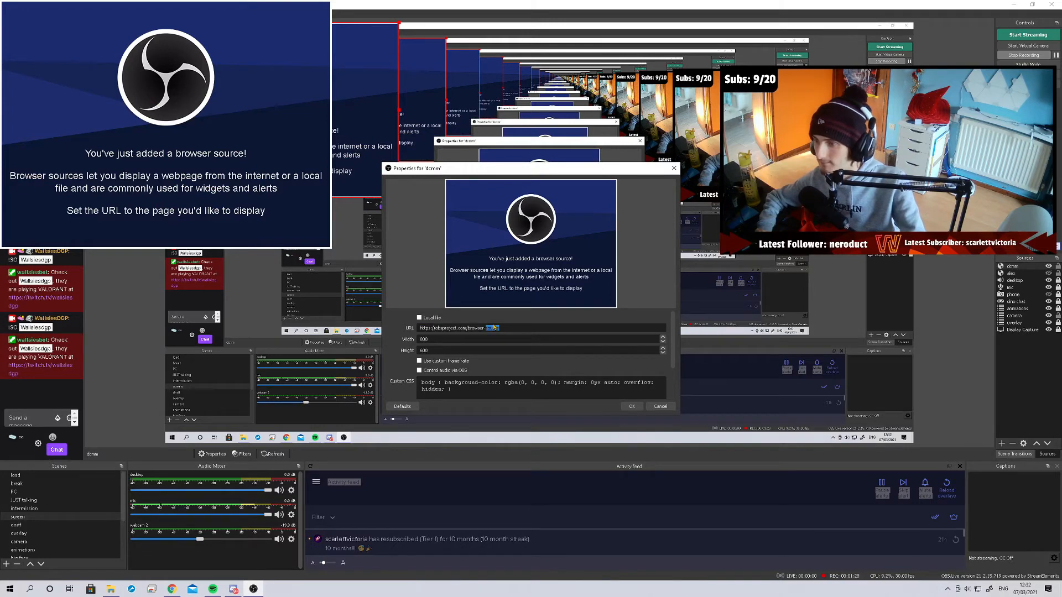
Point the browser source at the twitch.guru URL sized 1920 by 1080 and confirm.
triple_click(460, 328)
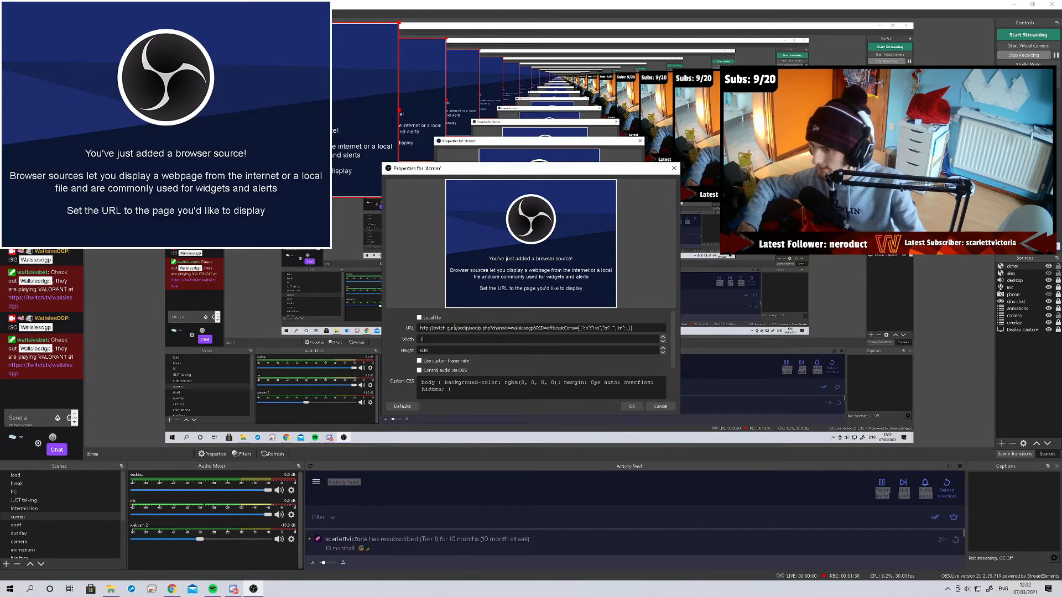
type("1920")
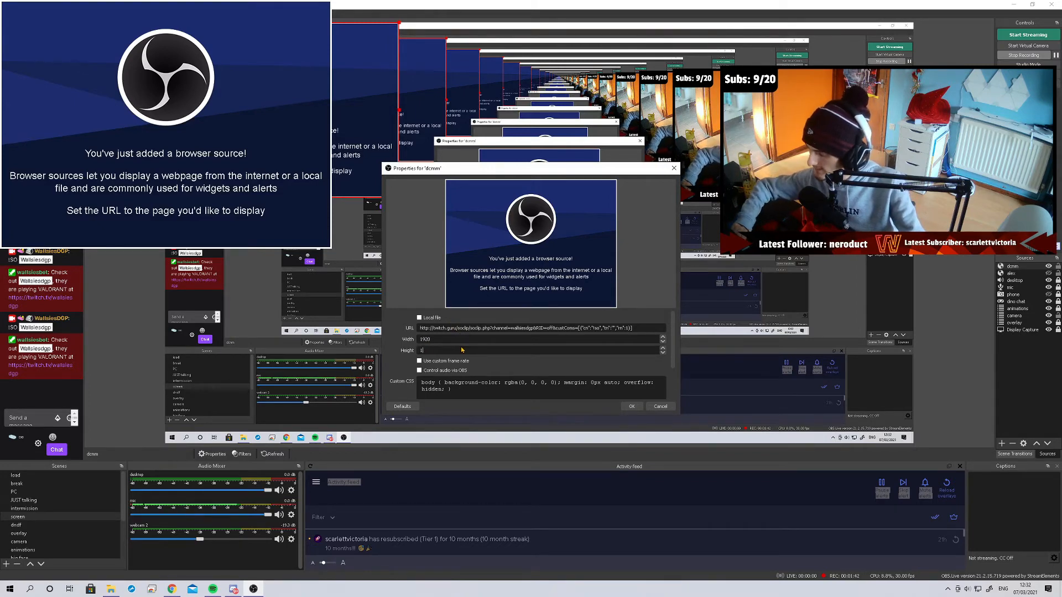
type("180")
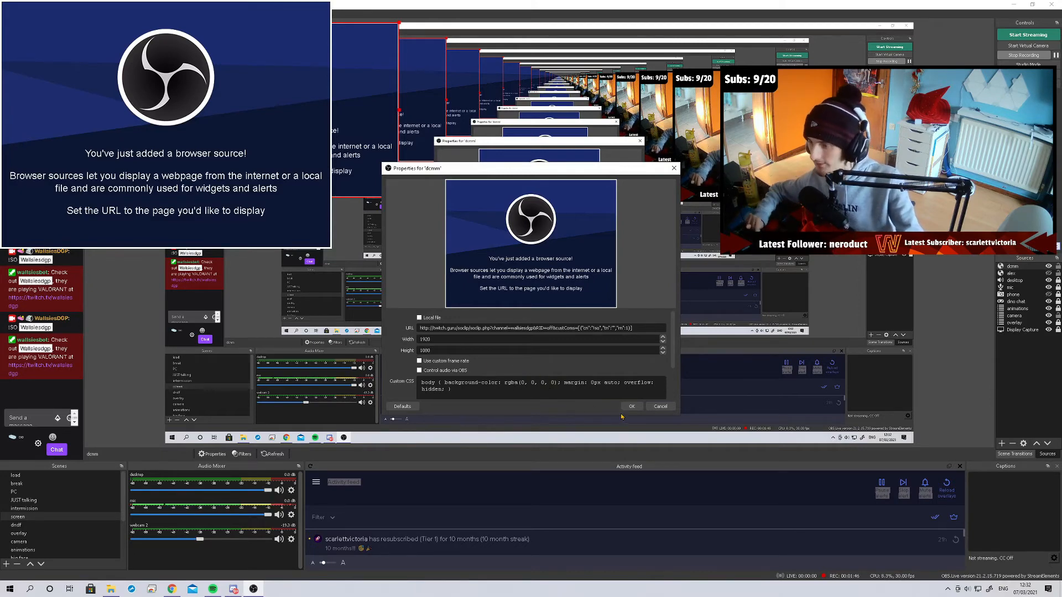
left_click(629, 406)
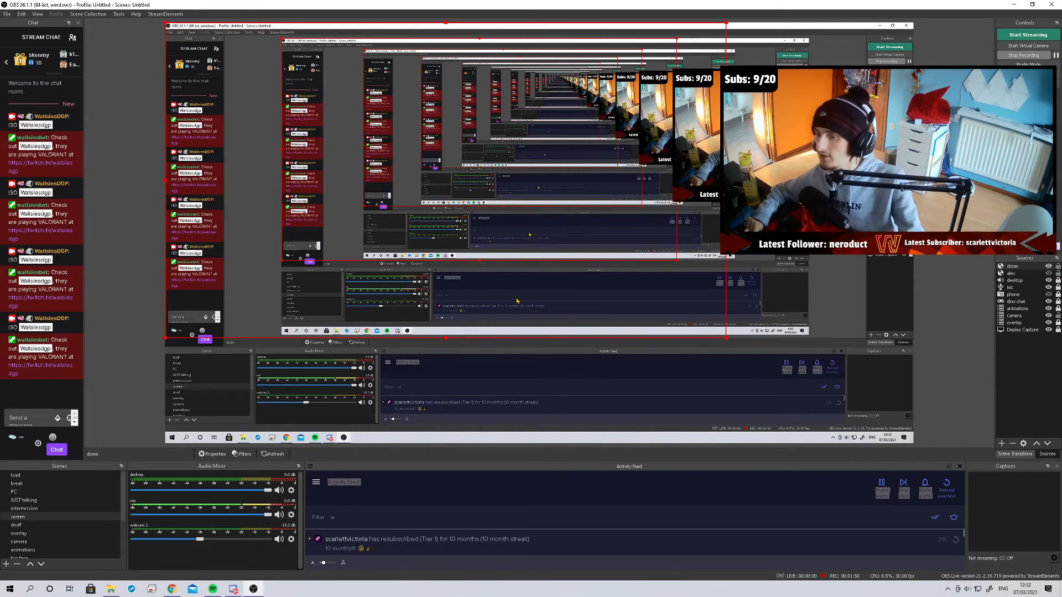